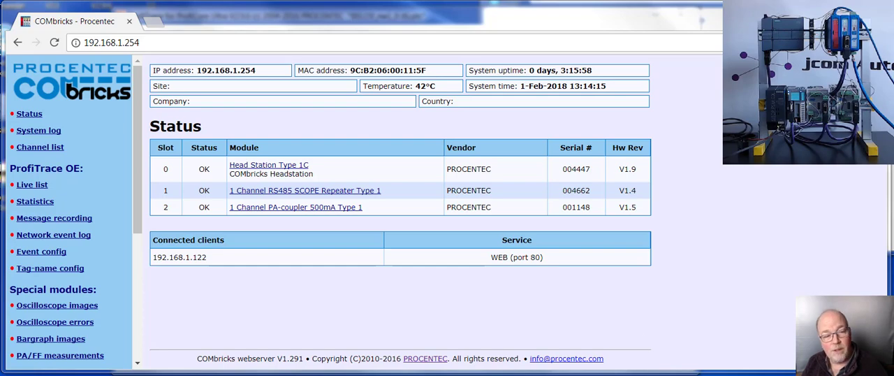
{"action": "mouse_move", "coordinate": [273, 197]}
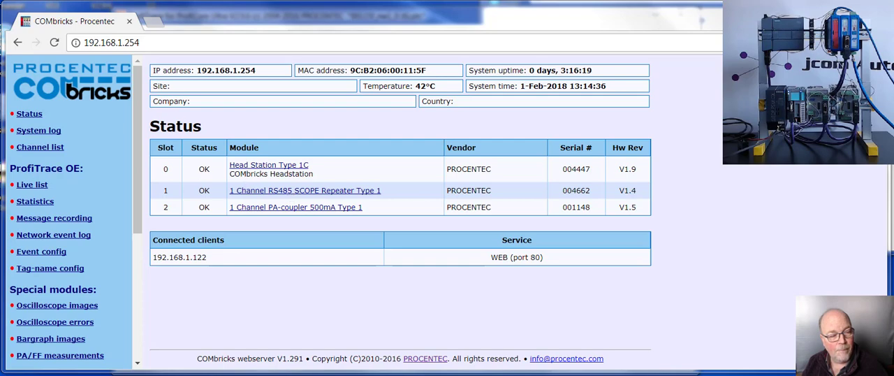
{"action": "mouse_move", "coordinate": [68, 221]}
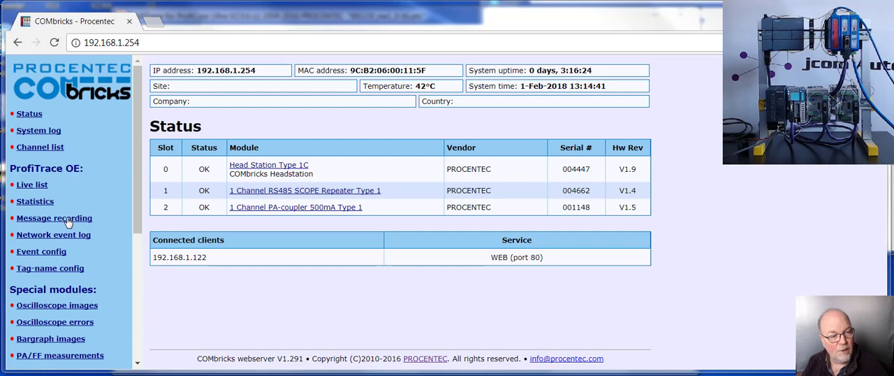
Go to the Message recording page to view Network 1's Repeats and Diag while in Dx triggers
{"action": "left_click", "coordinate": [53, 218]}
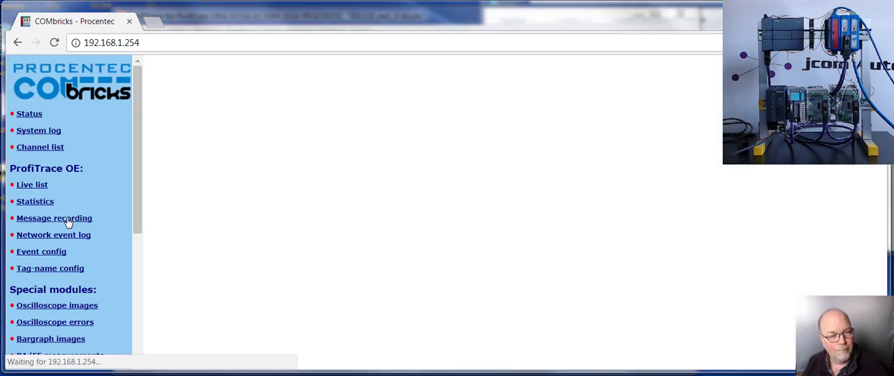
{"action": "left_click", "coordinate": [54, 218]}
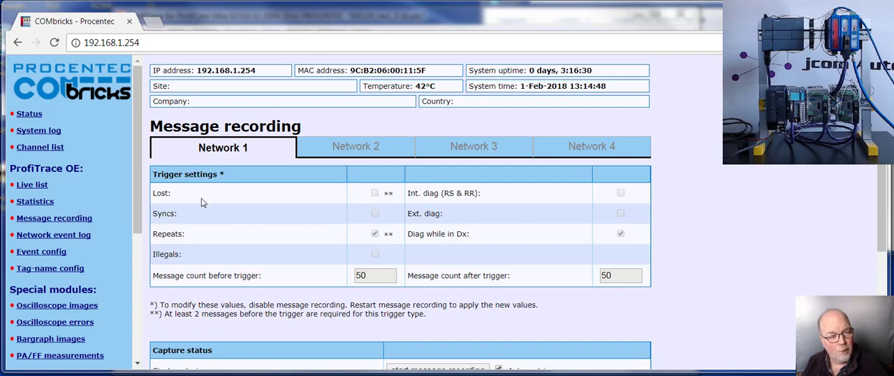
{"action": "mouse_move", "coordinate": [205, 262]}
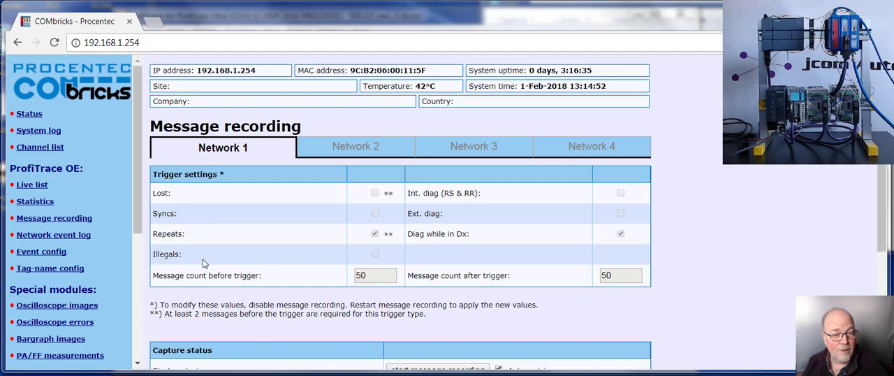
{"action": "mouse_move", "coordinate": [364, 246]}
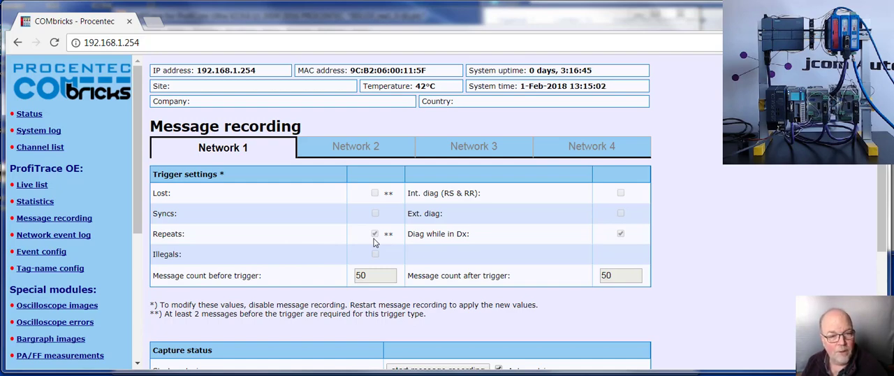
{"action": "mouse_move", "coordinate": [466, 244]}
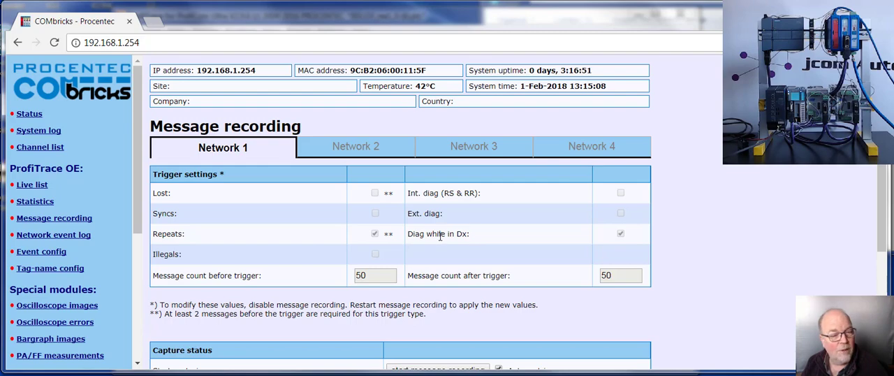
{"action": "mouse_move", "coordinate": [480, 246]}
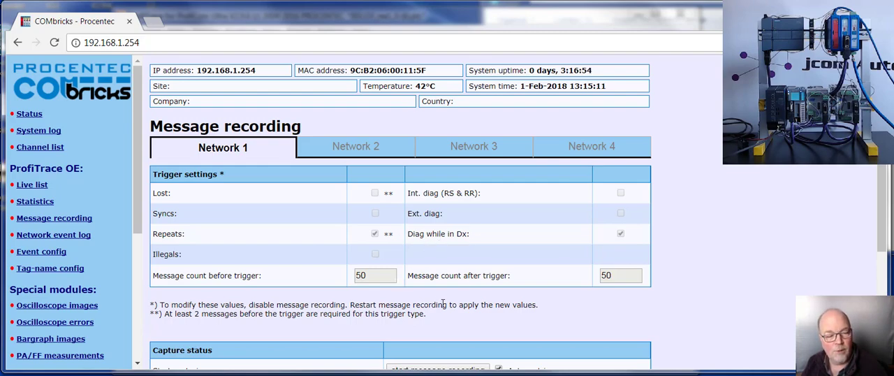
Scroll down to the capture status (waiting for trigger) and the empty Recorded files table
{"action": "scroll", "scroll_direction": "down", "scroll_amount": 3}
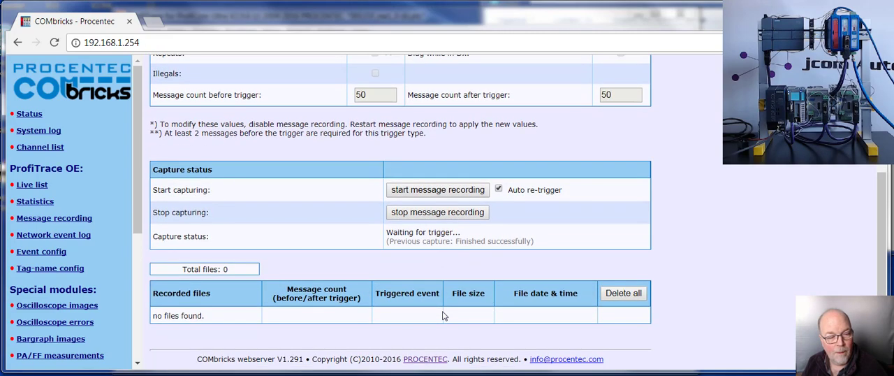
{"action": "mouse_move", "coordinate": [379, 302]}
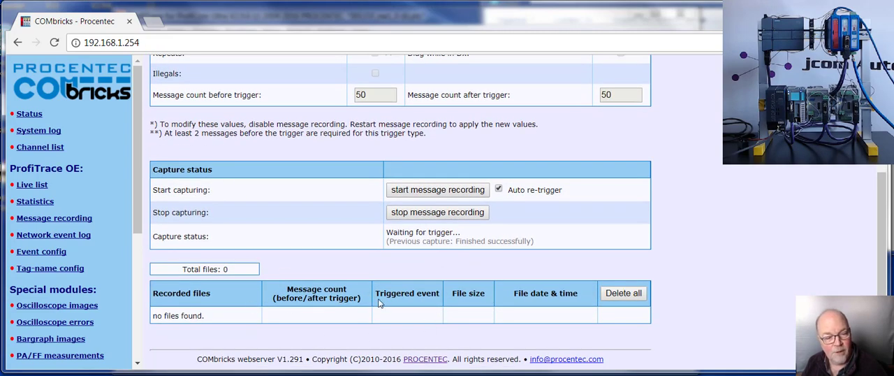
{"action": "mouse_move", "coordinate": [496, 358]}
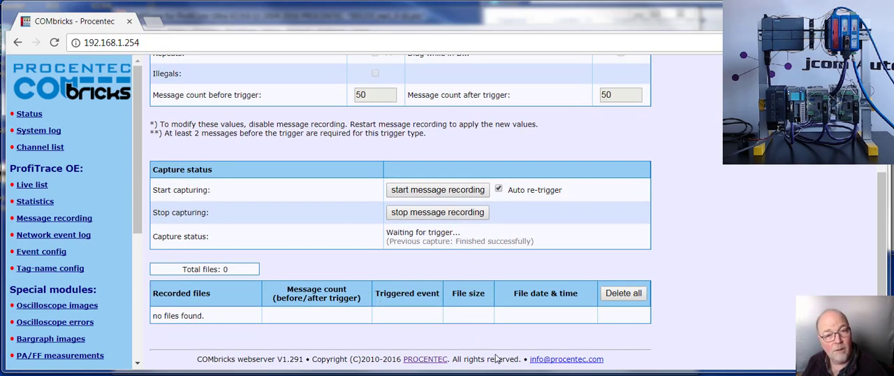
{"action": "mouse_move", "coordinate": [342, 333]}
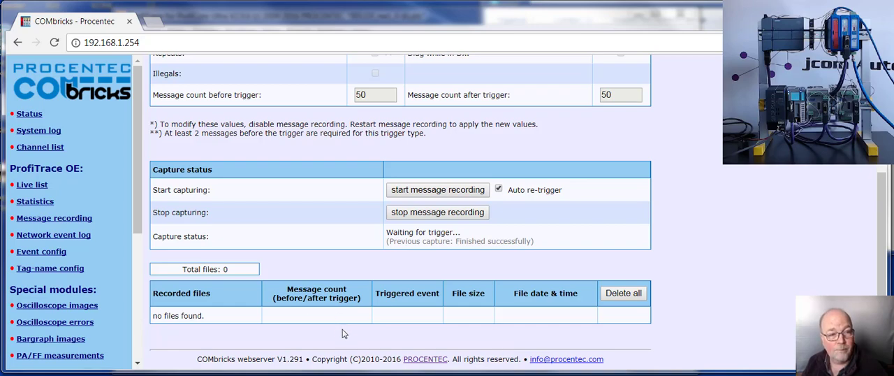
{"action": "mouse_move", "coordinate": [431, 206]}
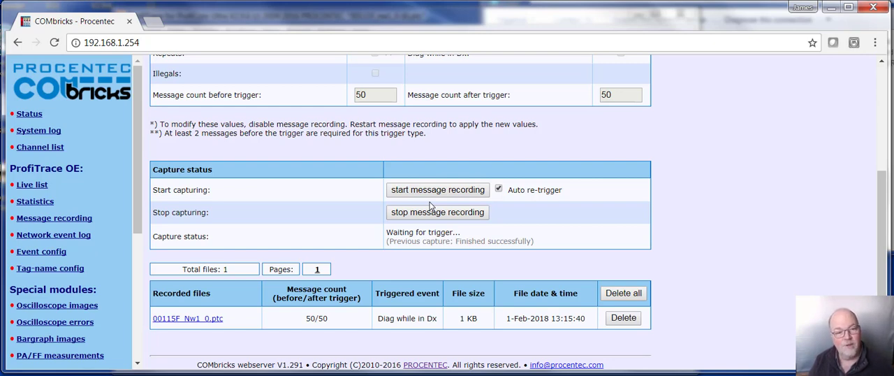
{"action": "mouse_move", "coordinate": [211, 292]}
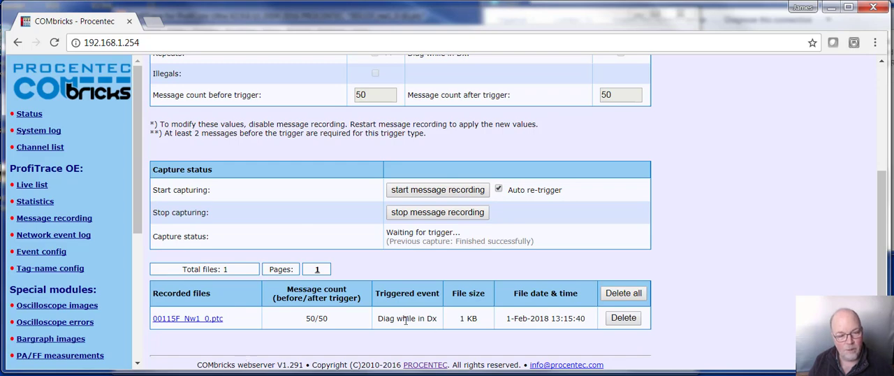
{"action": "mouse_move", "coordinate": [563, 327]}
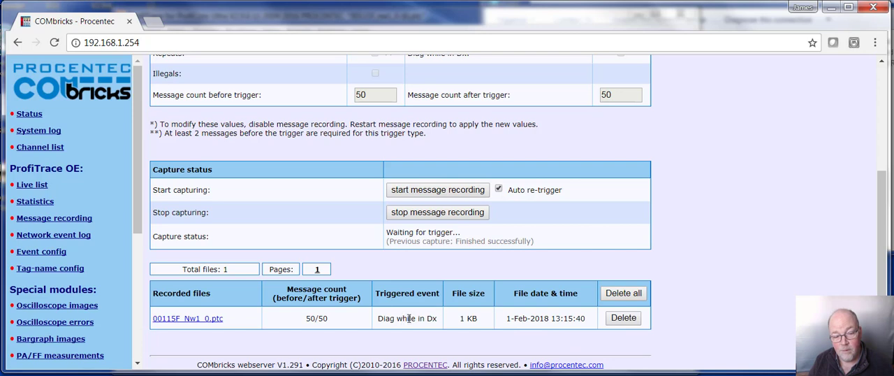
{"action": "mouse_move", "coordinate": [407, 329]}
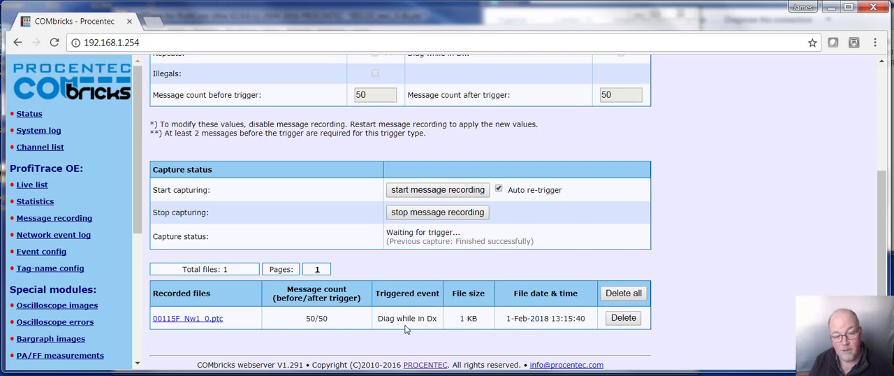
{"action": "mouse_move", "coordinate": [450, 328]}
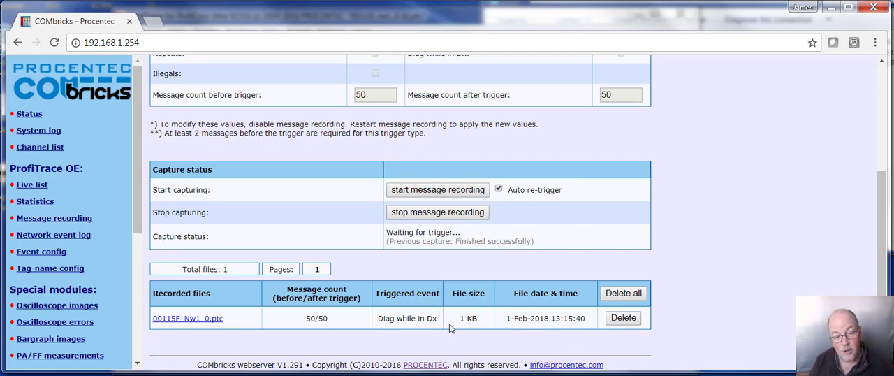
{"action": "mouse_move", "coordinate": [199, 331]}
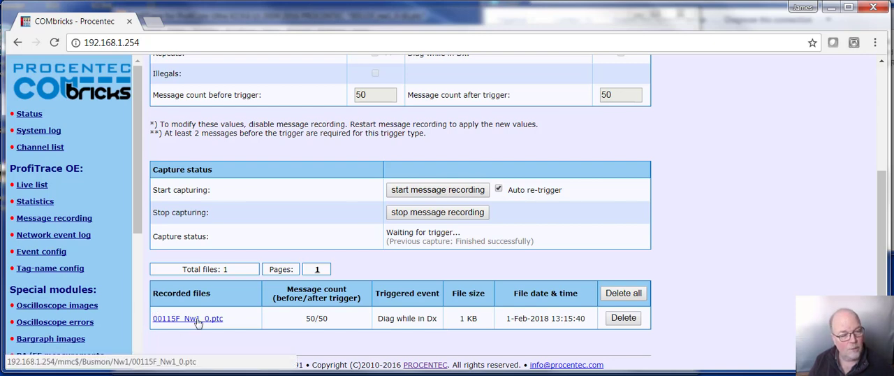
Load capture 00115F_Nw1_0.ptc in ProfiTrace and select station 4 to read its diagnostics
{"action": "left_click", "coordinate": [188, 318]}
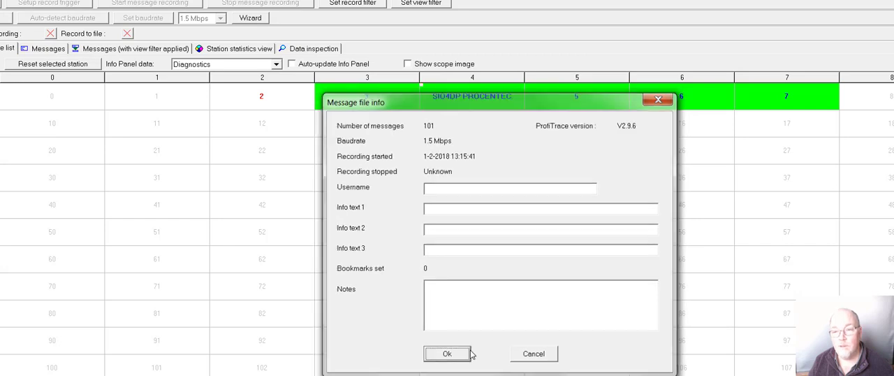
{"action": "left_click", "coordinate": [447, 353]}
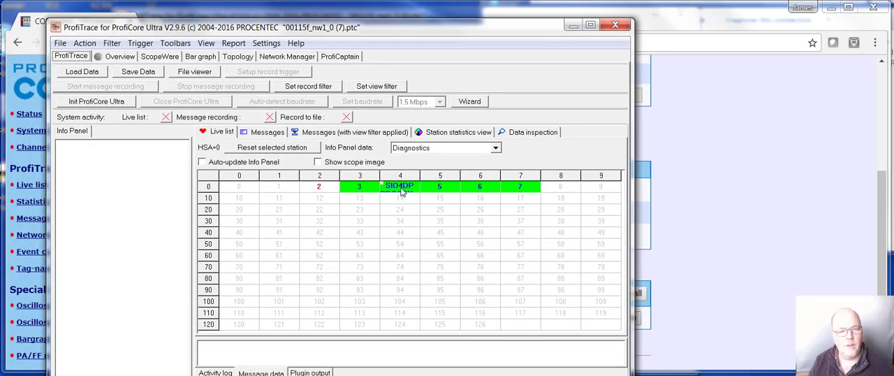
{"action": "left_click", "coordinate": [400, 186]}
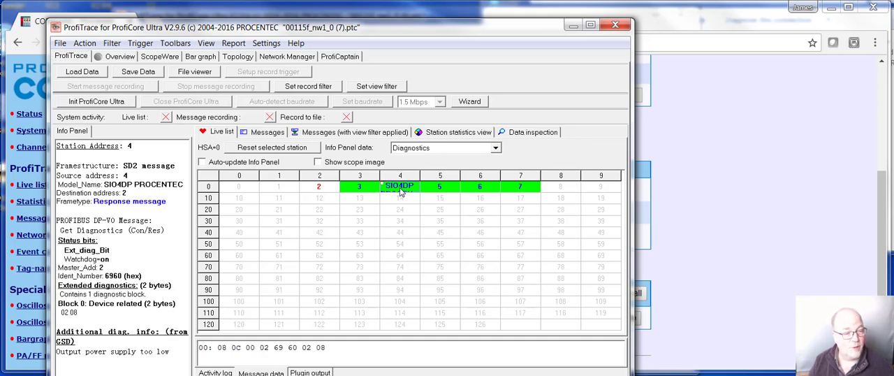
{"action": "mouse_move", "coordinate": [317, 205]}
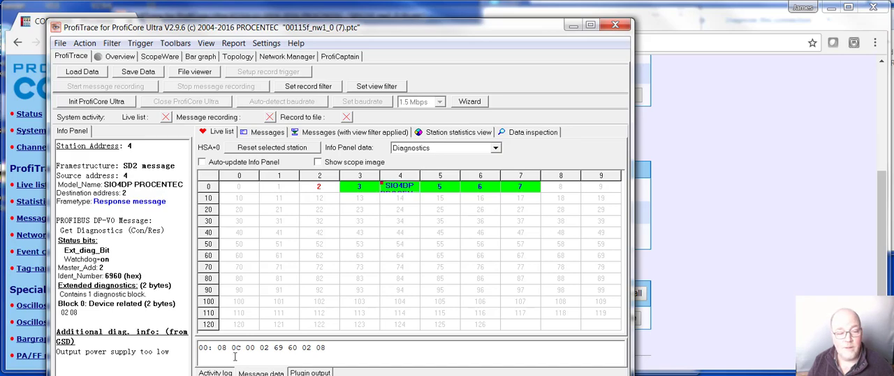
{"action": "mouse_move", "coordinate": [294, 338]}
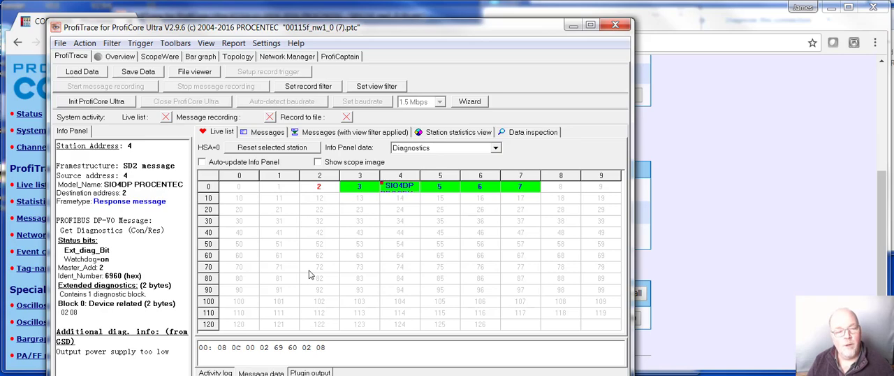
{"action": "mouse_move", "coordinate": [307, 325]}
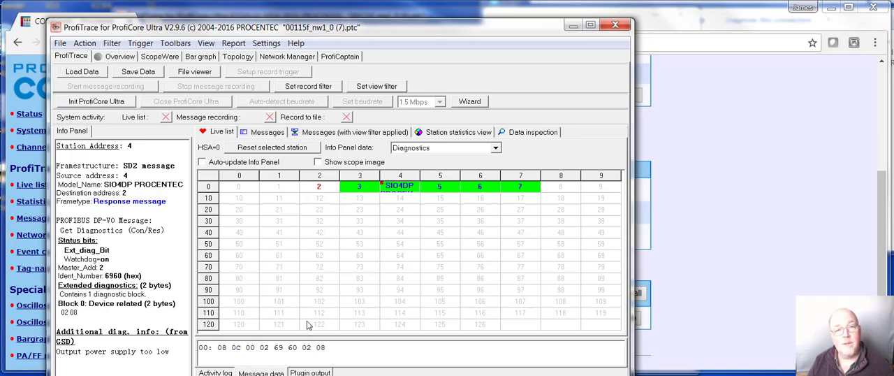
{"action": "mouse_move", "coordinate": [309, 322]}
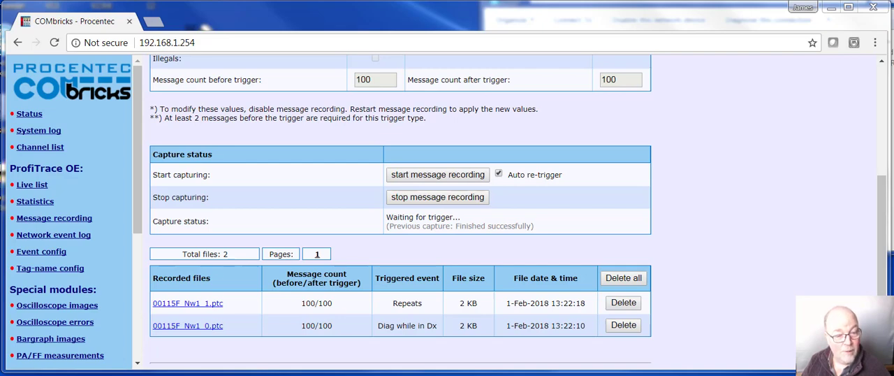
{"action": "mouse_move", "coordinate": [231, 295]}
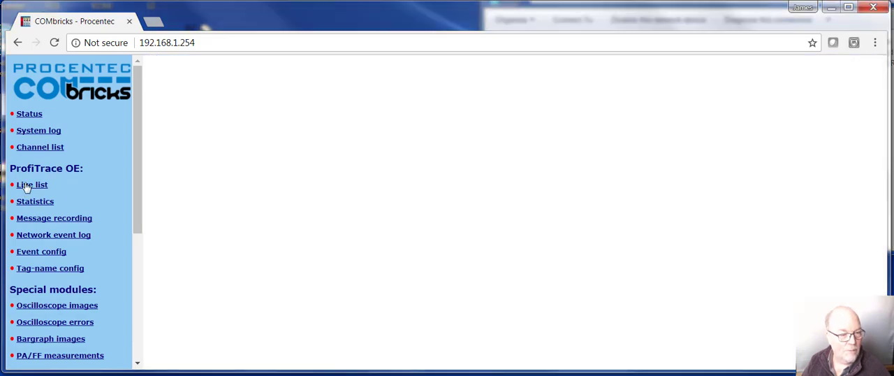
Show the Network 1 live list with stations 2–7, station 5 flagged yellow
{"action": "left_click", "coordinate": [32, 184]}
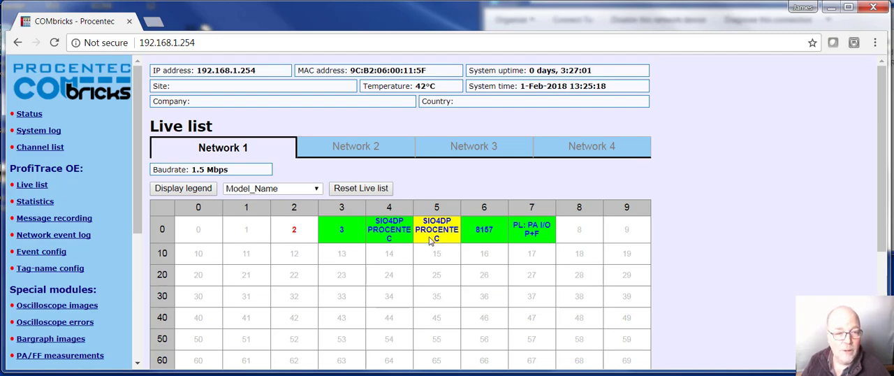
{"action": "mouse_move", "coordinate": [429, 241]}
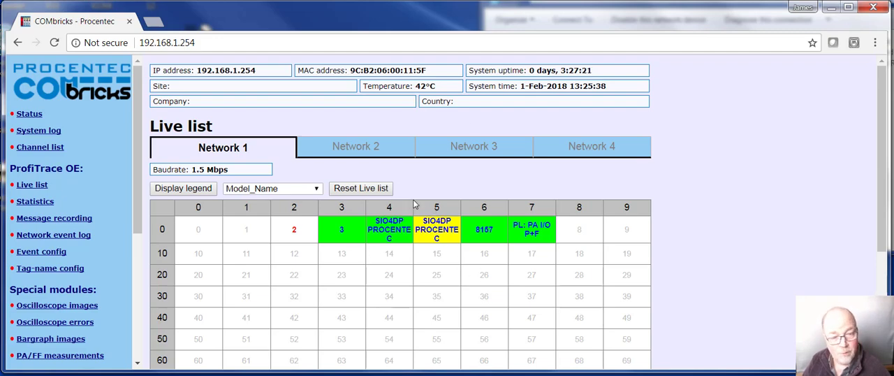
{"action": "mouse_move", "coordinate": [424, 251]}
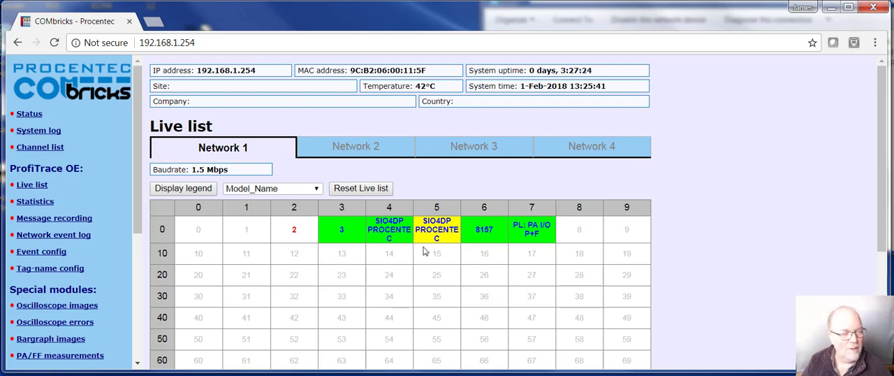
{"action": "mouse_move", "coordinate": [437, 236]}
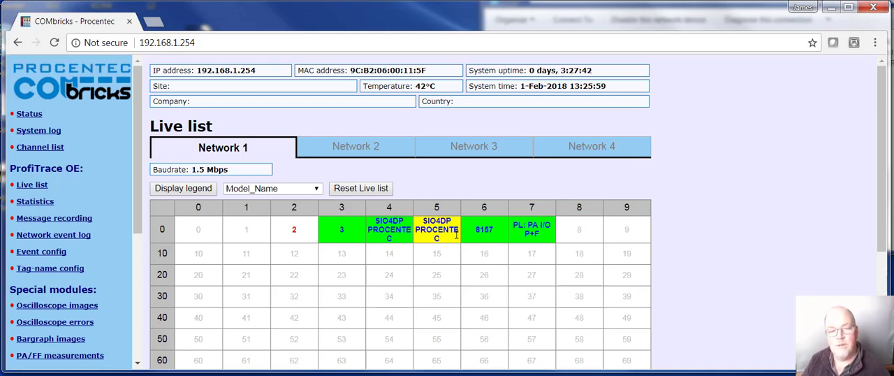
{"action": "mouse_move", "coordinate": [421, 283]}
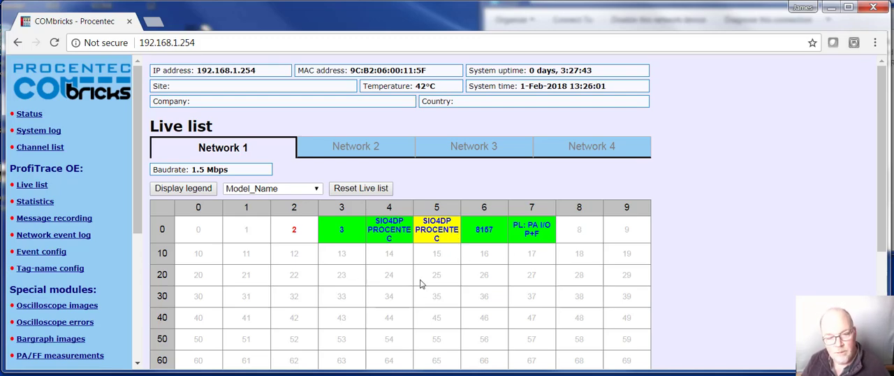
{"action": "mouse_move", "coordinate": [428, 253]}
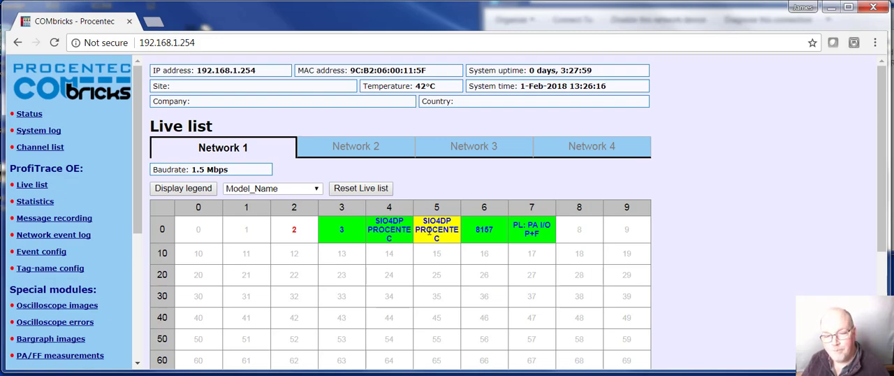
{"action": "mouse_move", "coordinate": [310, 277]}
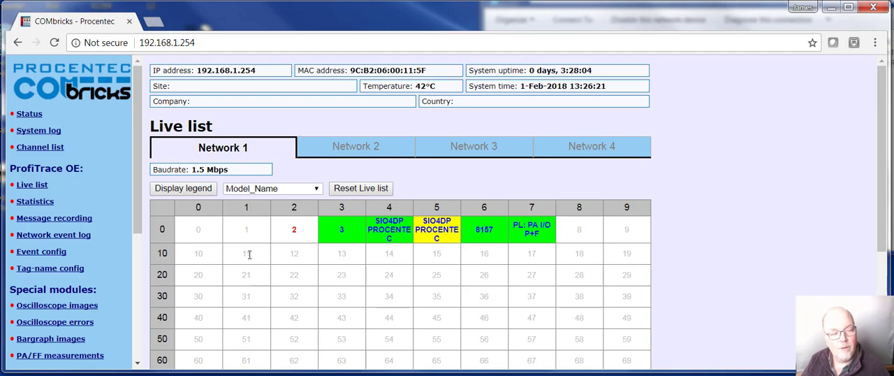
{"action": "mouse_move", "coordinate": [64, 212]}
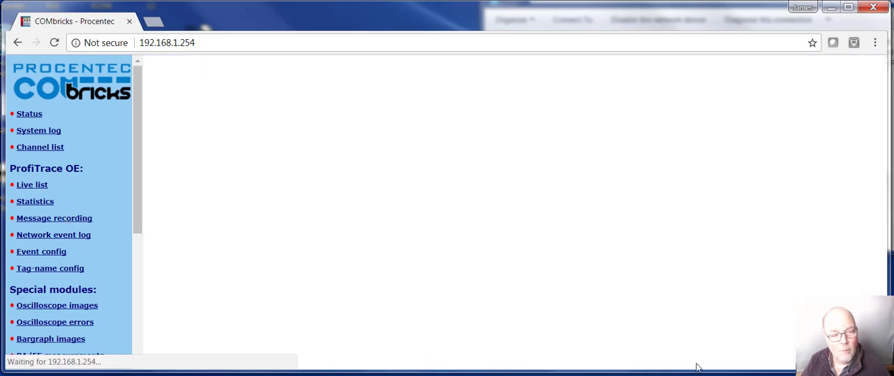
Go back to Message recording and scroll to the Repeats and Diag while in Dx captures
{"action": "left_click", "coordinate": [54, 217]}
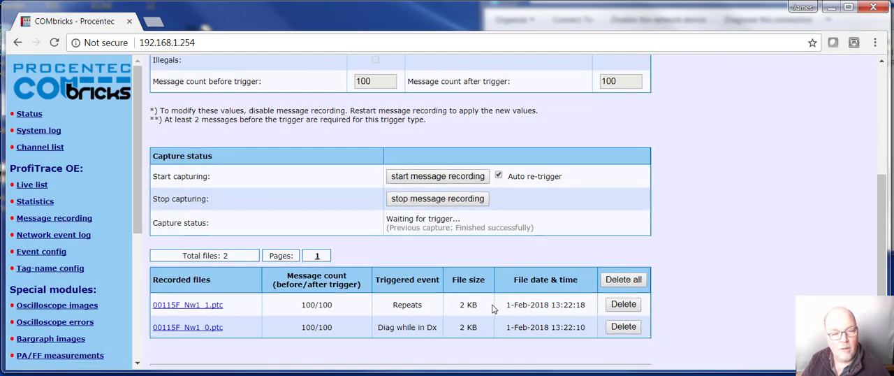
{"action": "scroll", "scroll_direction": "down", "scroll_amount": 3}
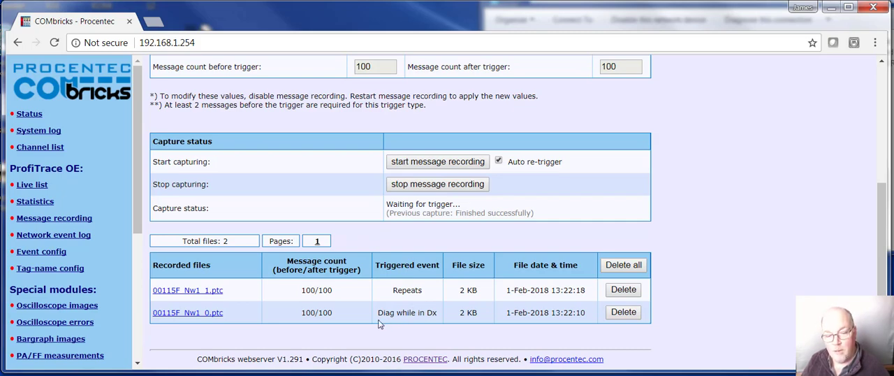
{"action": "mouse_move", "coordinate": [339, 311]}
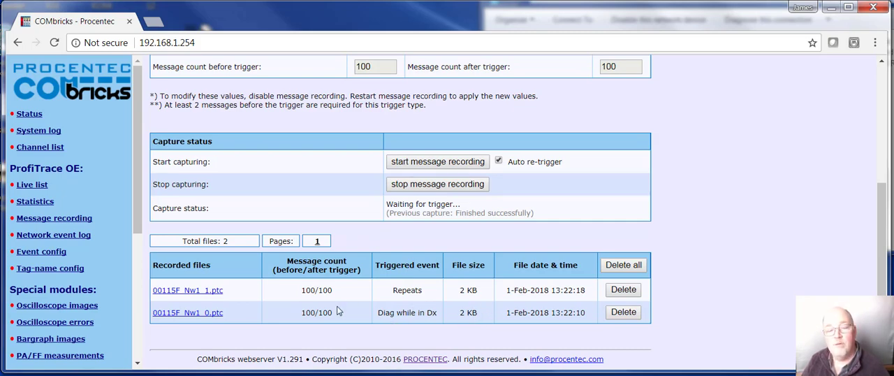
{"action": "mouse_move", "coordinate": [487, 313]}
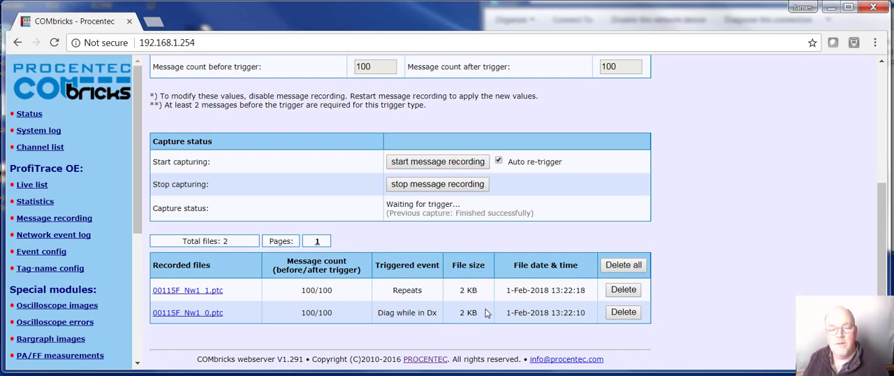
{"action": "mouse_move", "coordinate": [394, 293]}
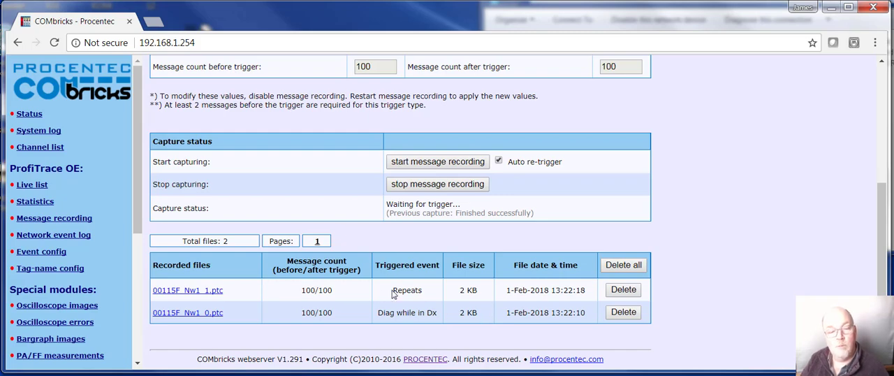
{"action": "mouse_move", "coordinate": [398, 290]}
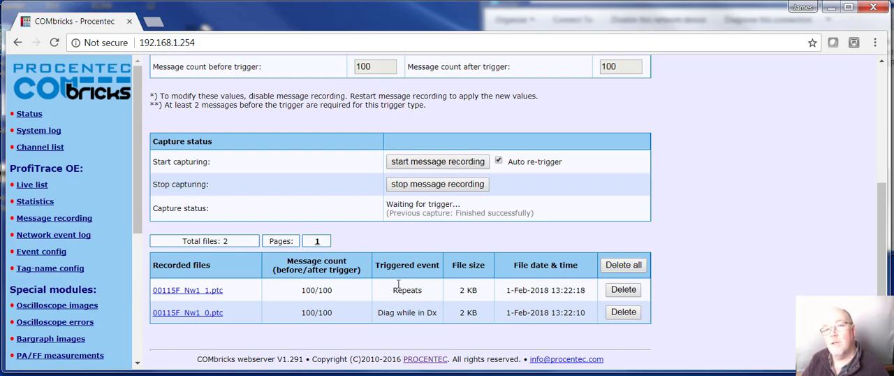